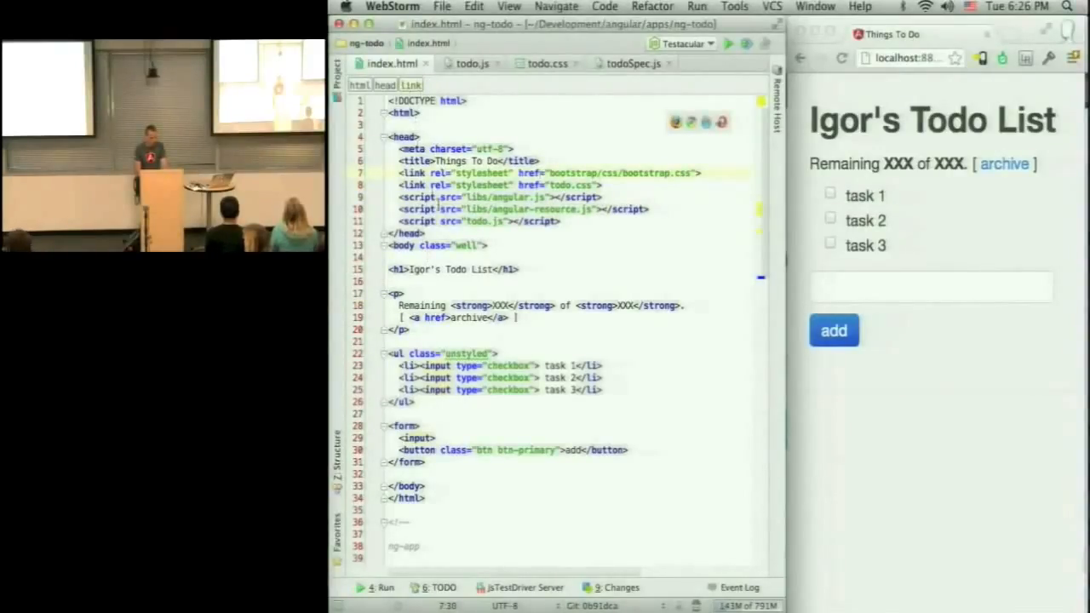
Step: Add ng-app="todoApp" to the html tag and ng-controller="AppCtrl" to the body tag
{"action": "left_click", "coordinate": [499, 197]}
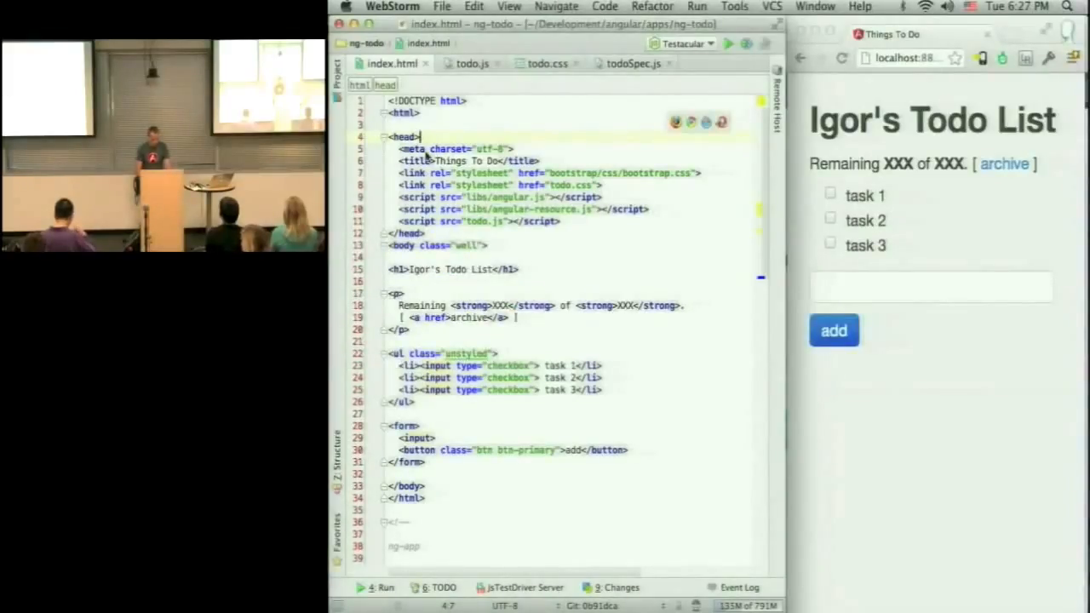
{"action": "type", "text": "ng-app=\"todoApp"}
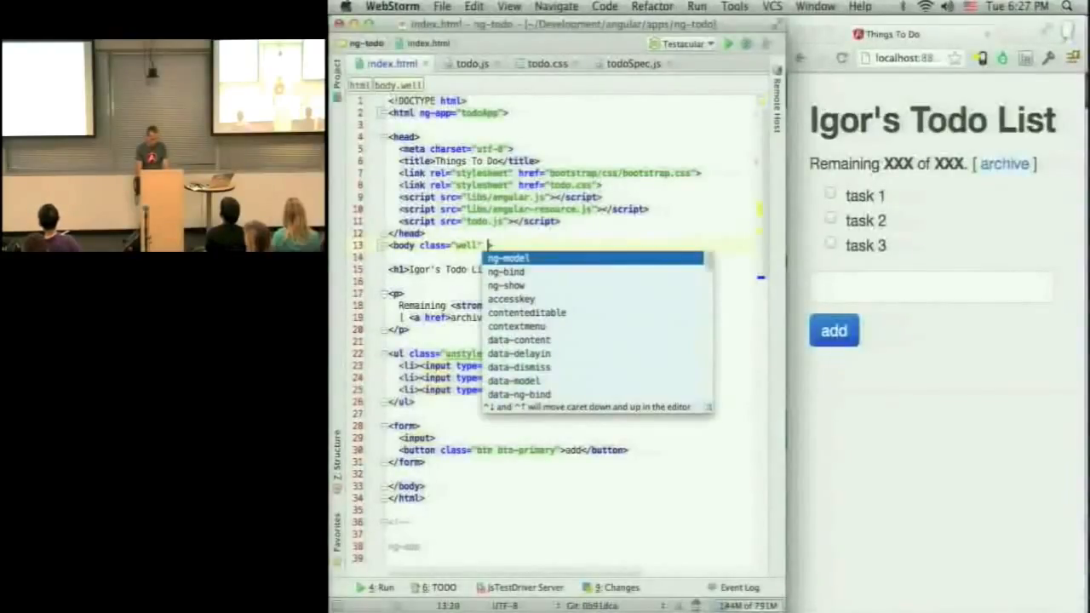
{"action": "type", "text": "ng-controller=\"AppCtrl\">"}
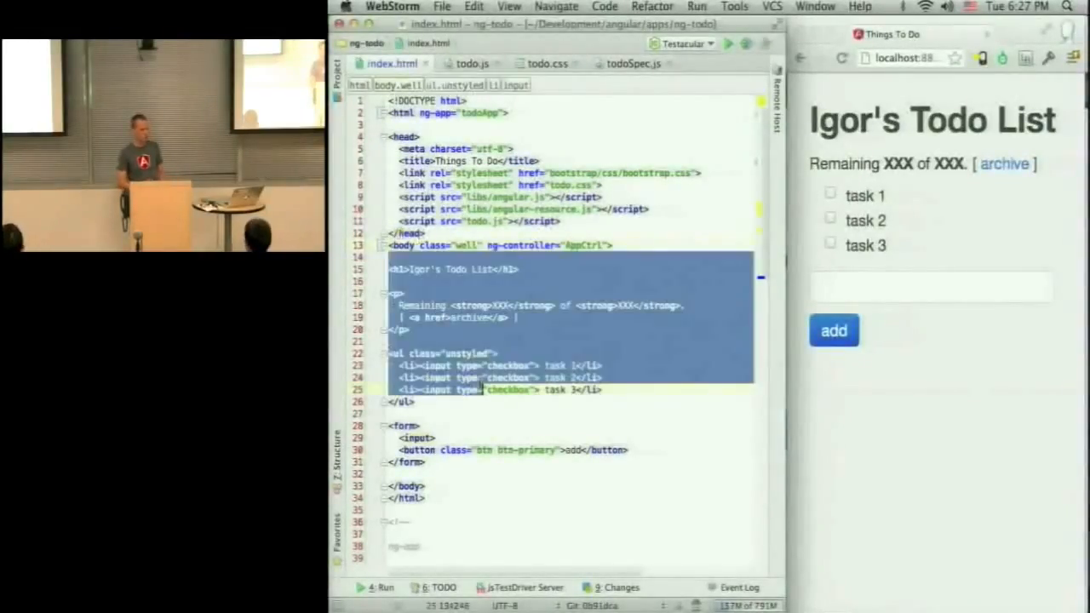
{"action": "left_click", "coordinate": [473, 63]}
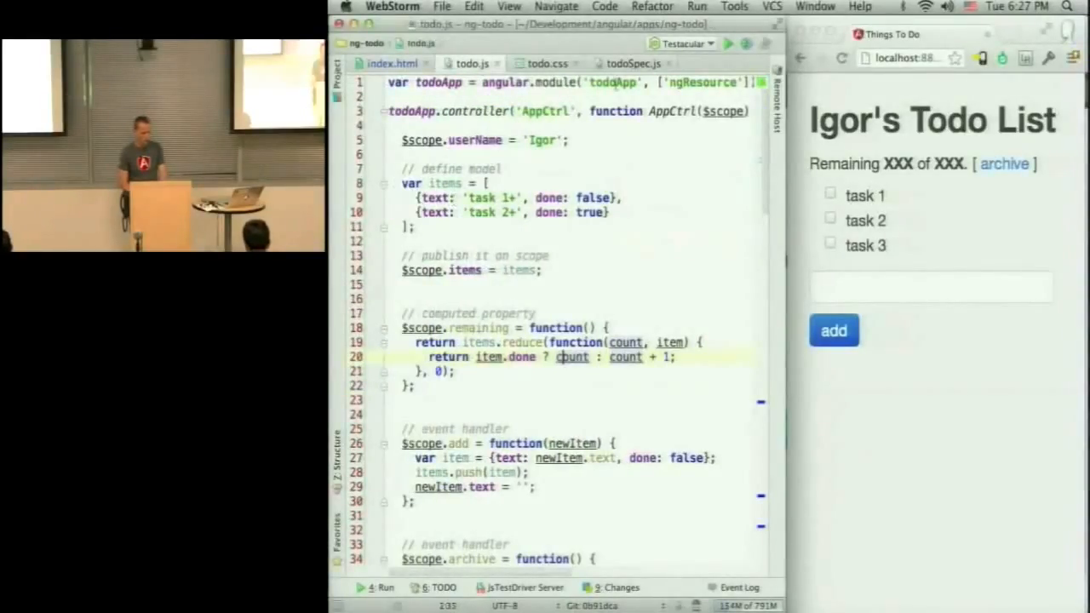
{"action": "double_click", "coordinate": [611, 82]}
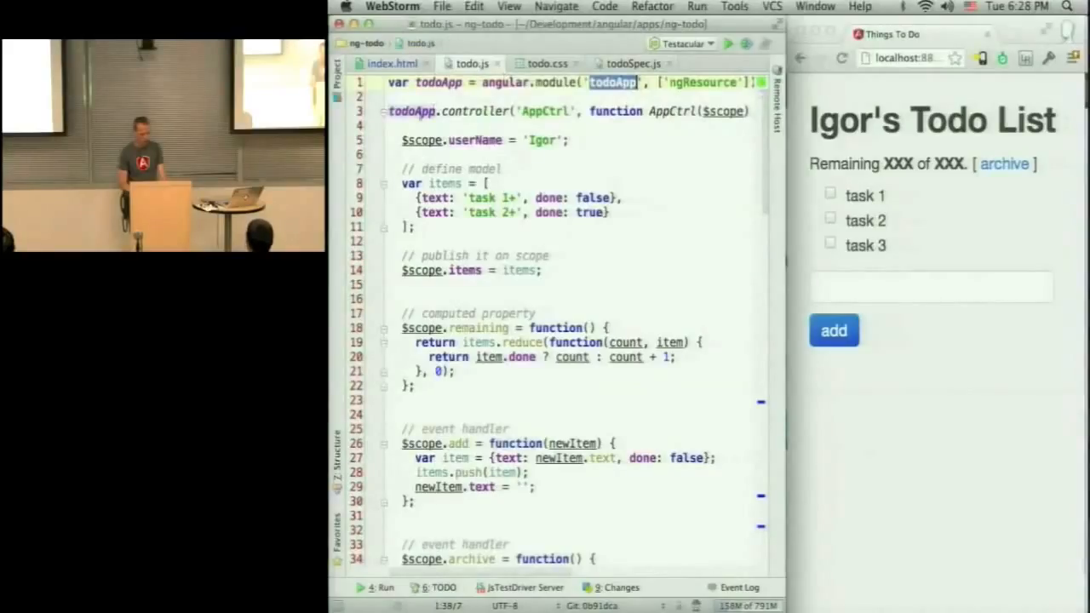
{"action": "double_click", "coordinate": [475, 111]}
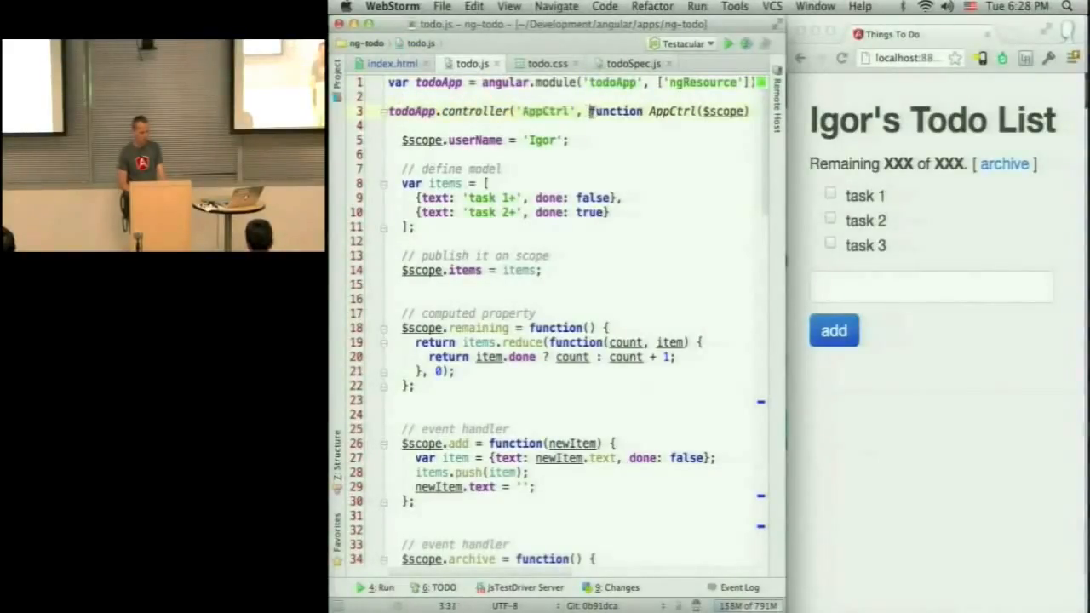
{"action": "left_click", "coordinate": [540, 313]}
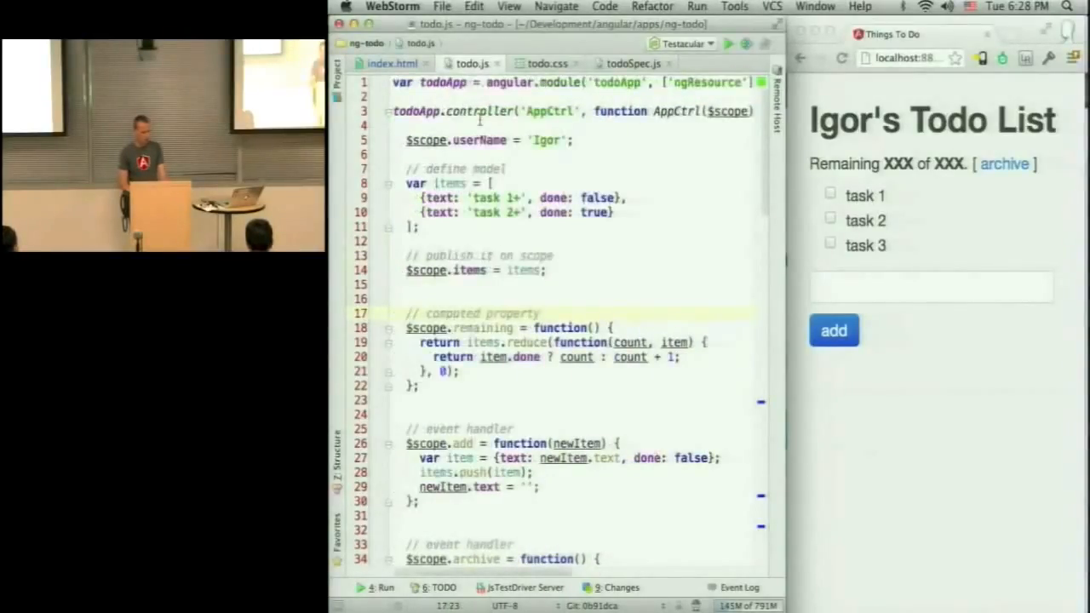
{"action": "double_click", "coordinate": [728, 111]}
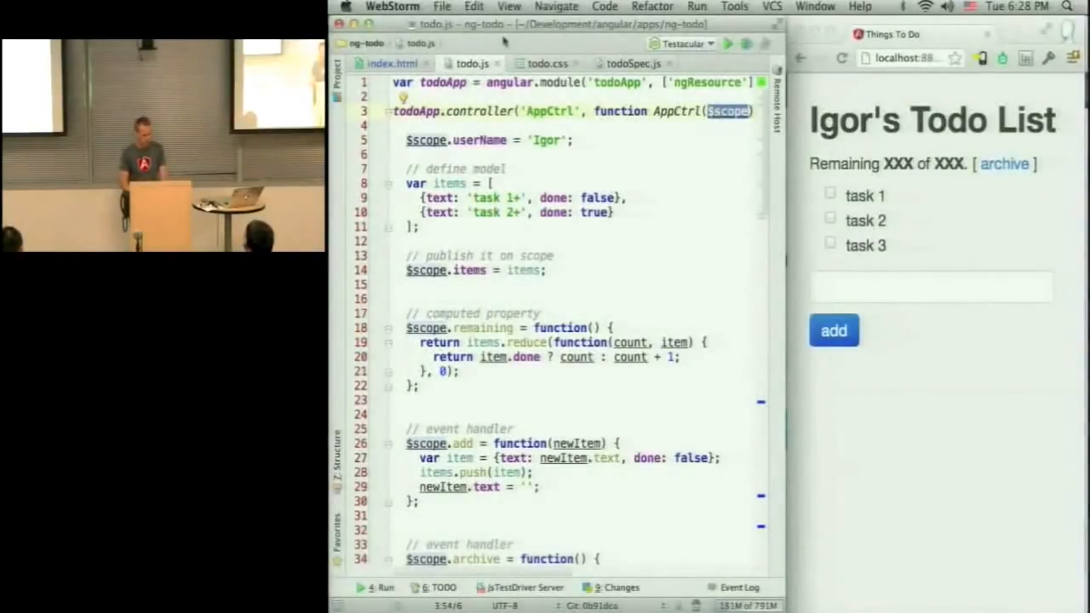
{"action": "left_click", "coordinate": [392, 63]}
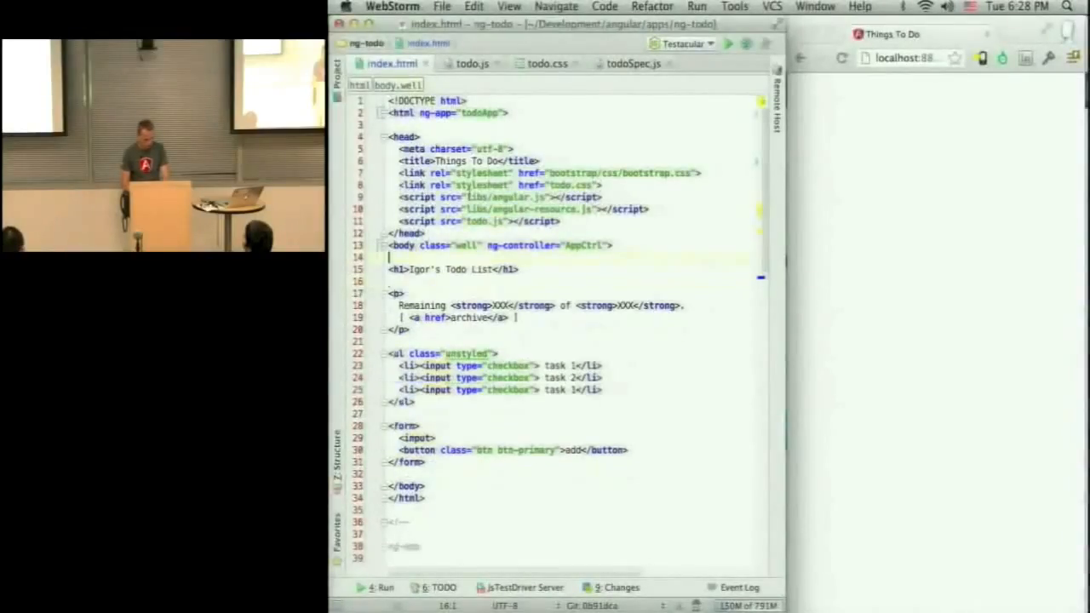
Step: Replace Igor in the h1 with {{userName | uppercase}} and check the rendered IGOR heading
{"action": "left_click", "coordinate": [424, 269]}
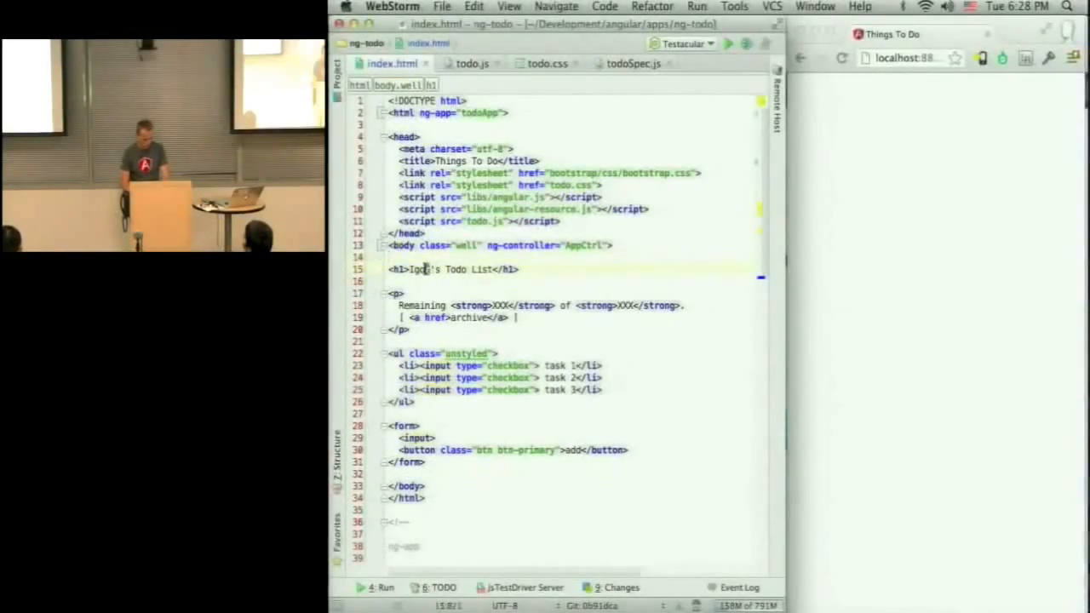
{"action": "type", "text": "{{u"}
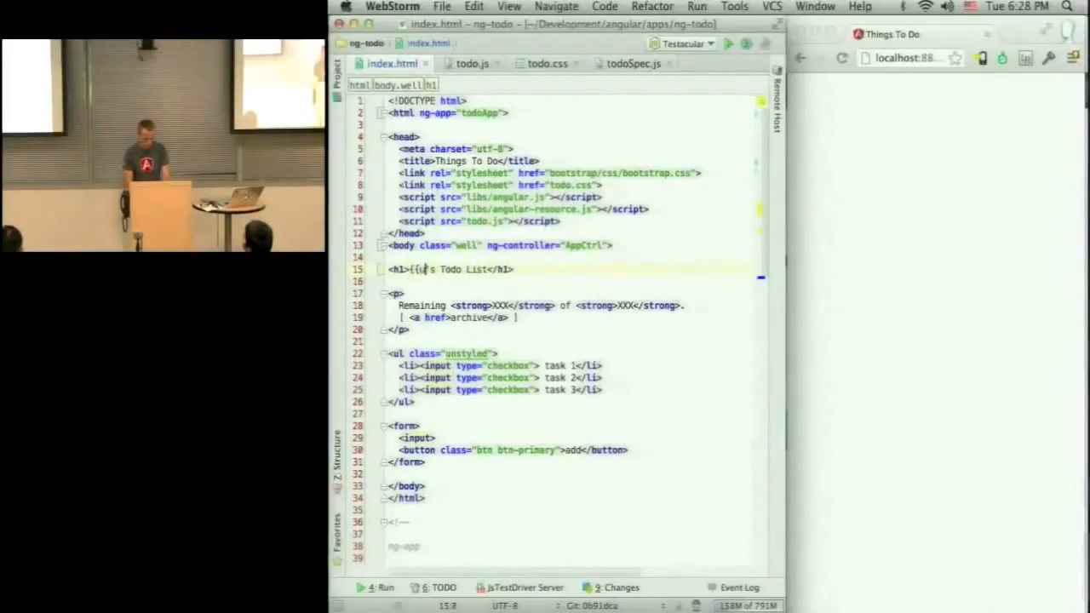
{"action": "type", "text": "serName"}
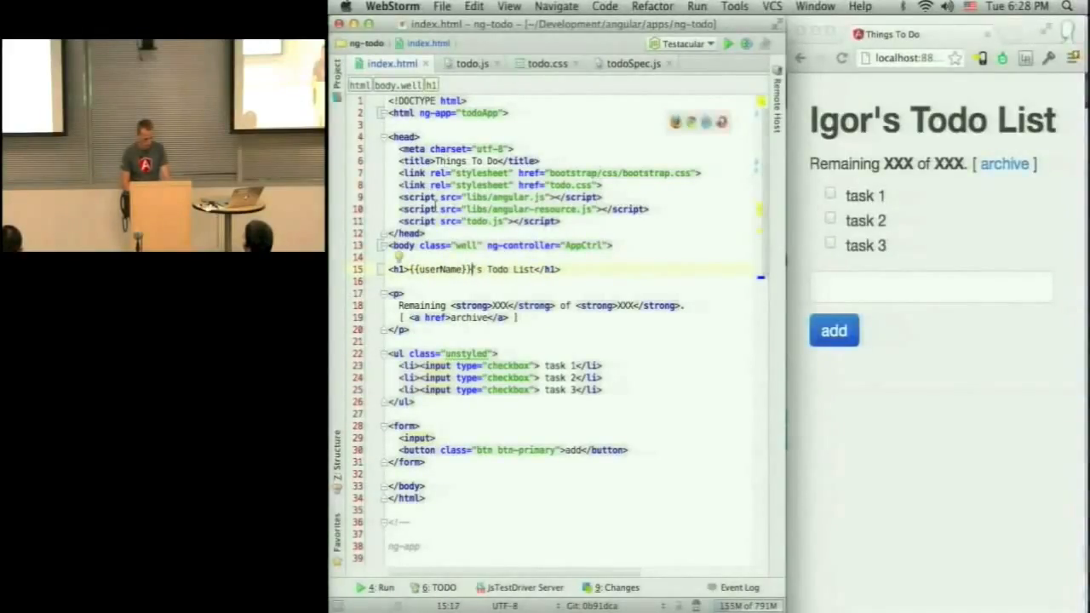
{"action": "type", "text": "| uppercas"}
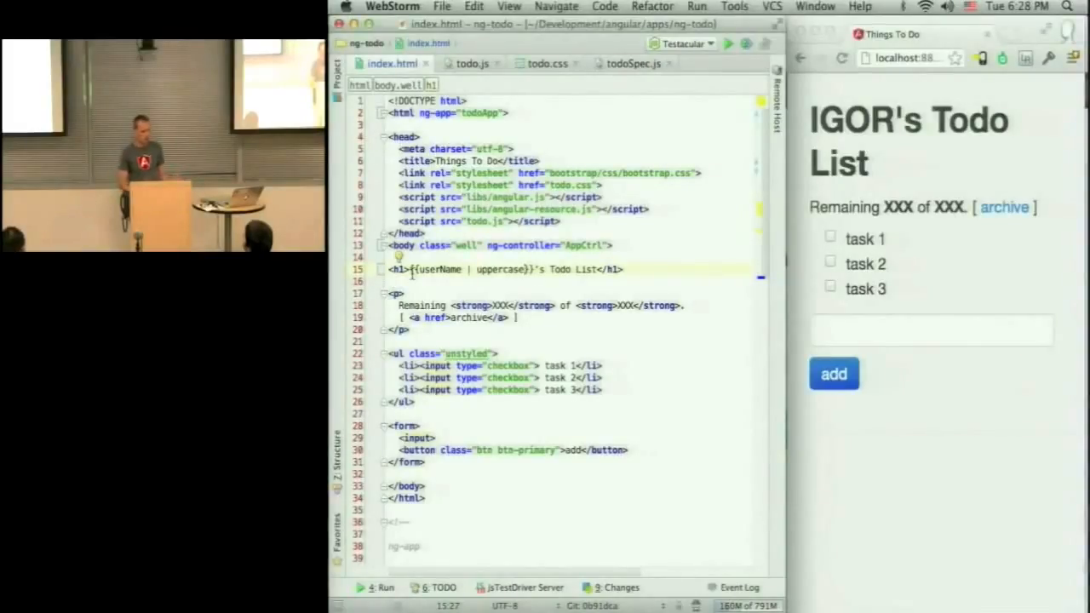
{"action": "double_click", "coordinate": [438, 270]}
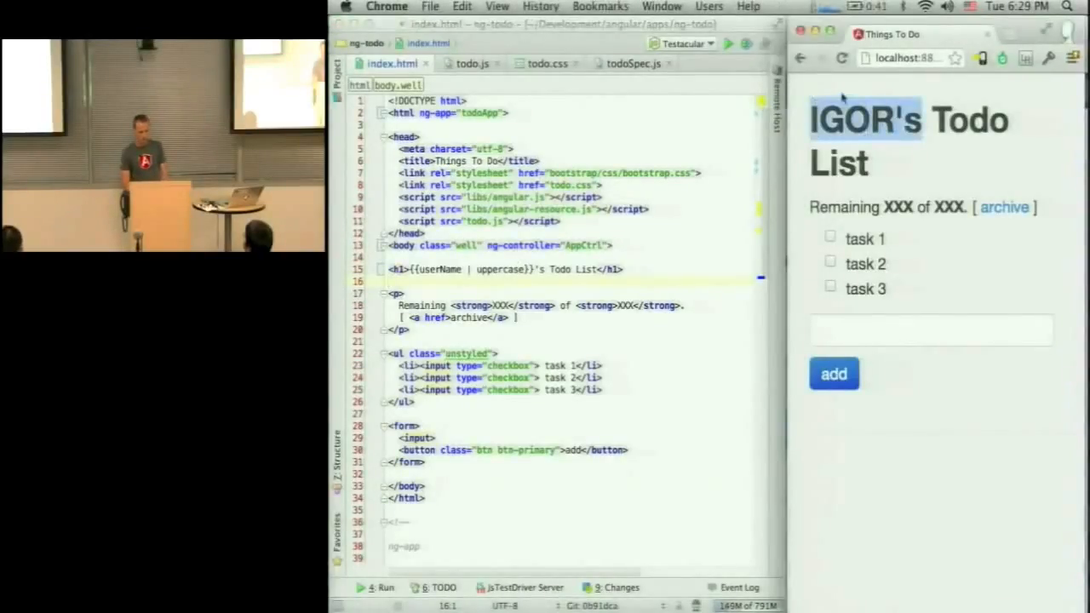
Step: Switch to todo.js to view where userName is set to 'Igor'
{"action": "left_click", "coordinate": [472, 63]}
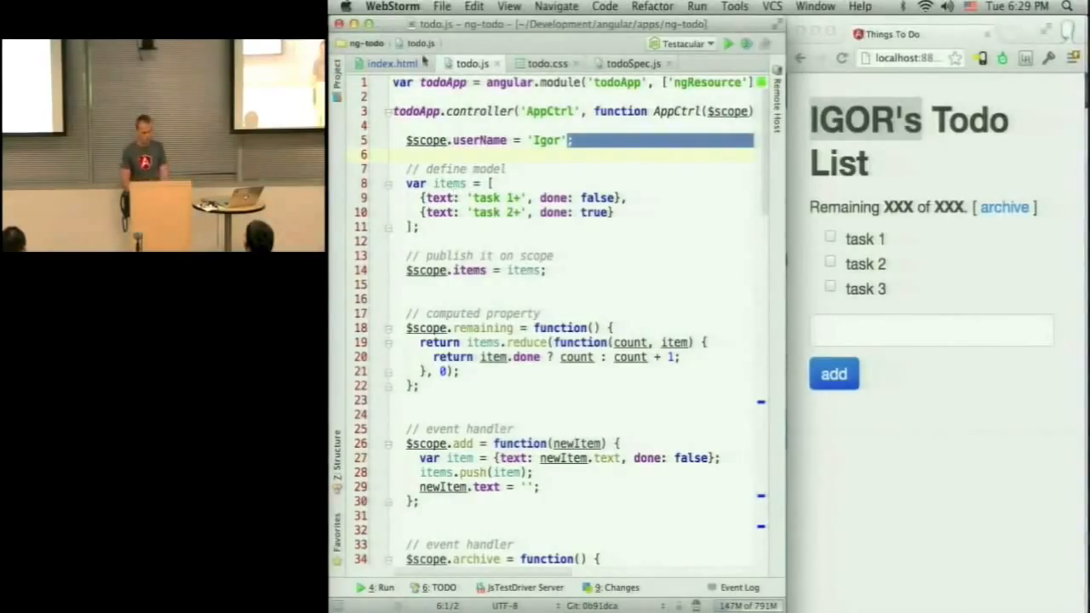
Step: Add ng-repeat="item in items" to the ul tag in index.html
{"action": "left_click", "coordinate": [392, 63]}
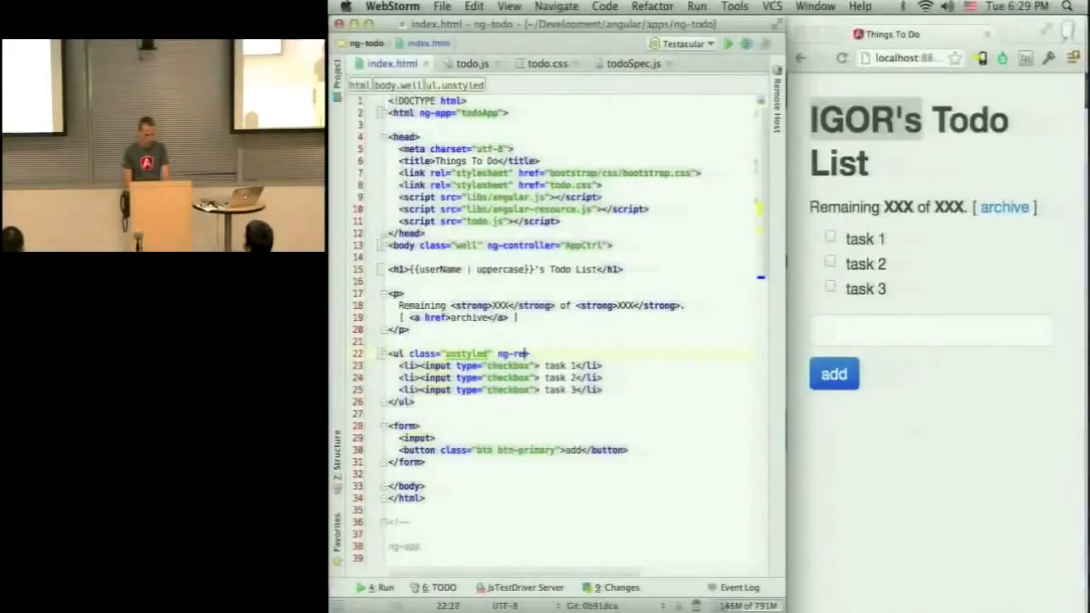
{"action": "type", "text": "peat=\"\">"}
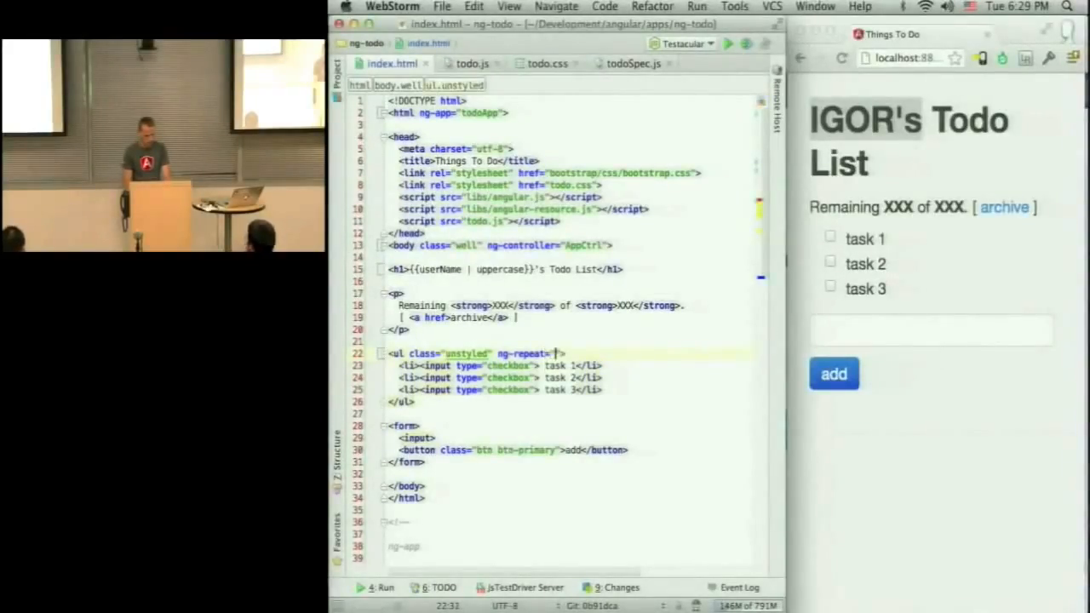
{"action": "type", "text": "item in items"}
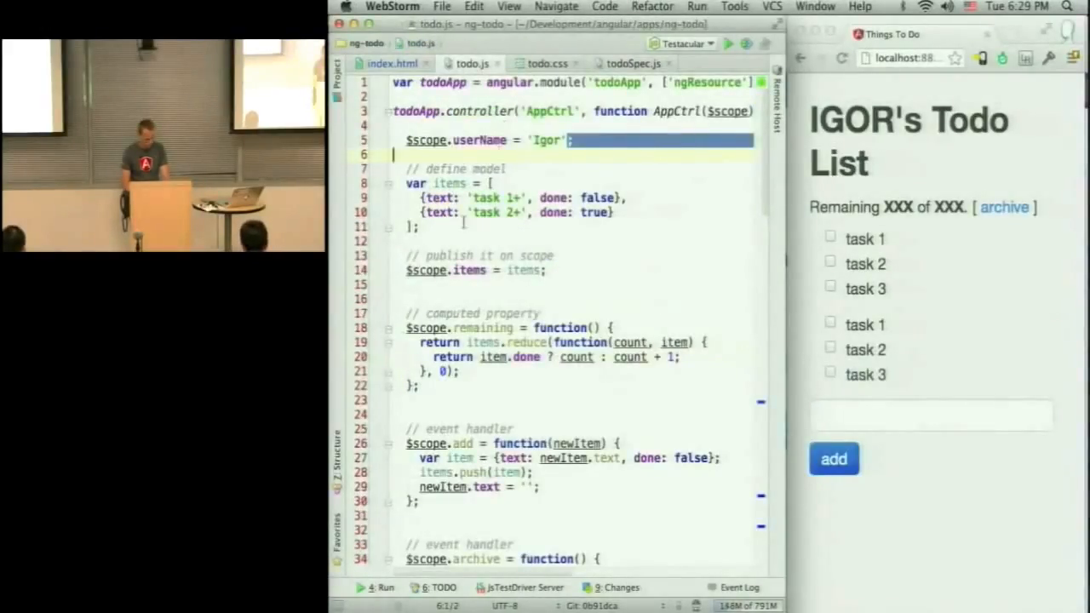
Step: Delete the task 2 and task 3 items and put ng-repeat="item in items" on the remaining li
{"action": "left_click", "coordinate": [479, 184]}
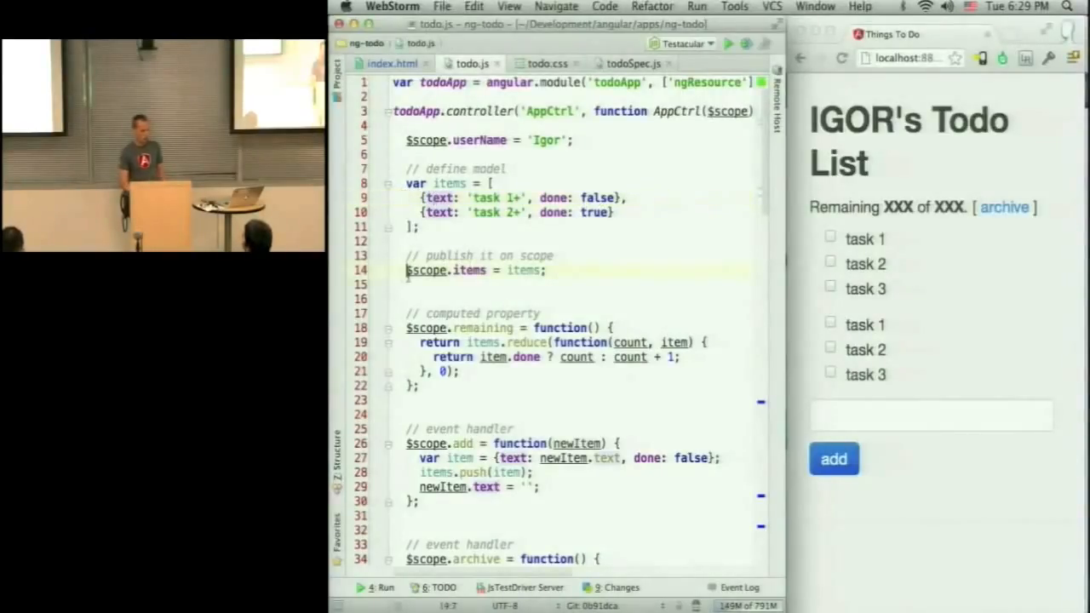
{"action": "double_click", "coordinate": [426, 270]}
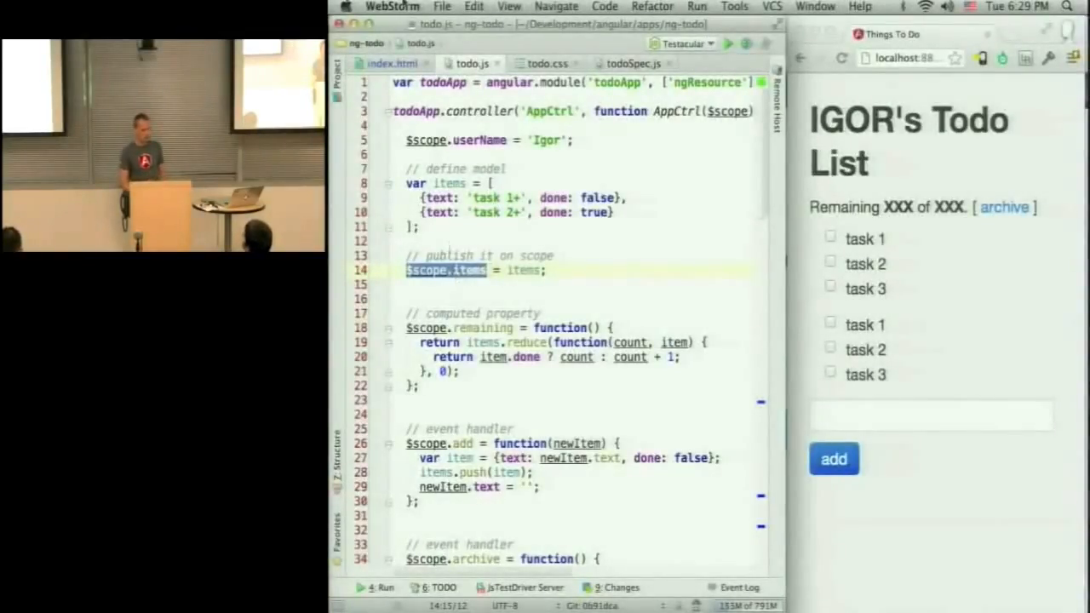
{"action": "left_click", "coordinate": [392, 63]}
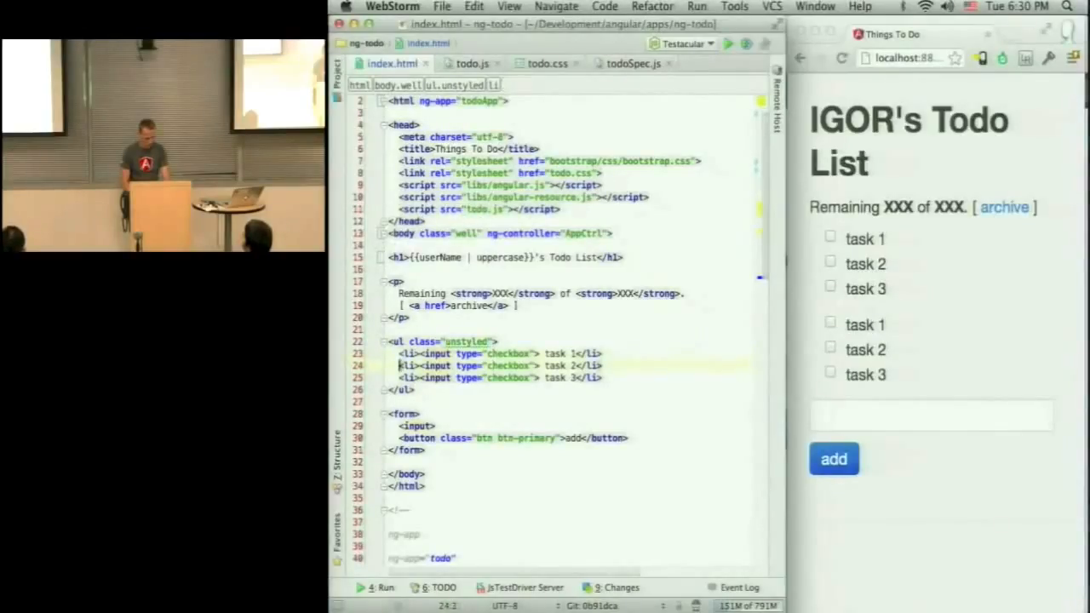
{"action": "left_click_drag", "start_coordinate": [400, 366], "coordinate": [601, 378]}
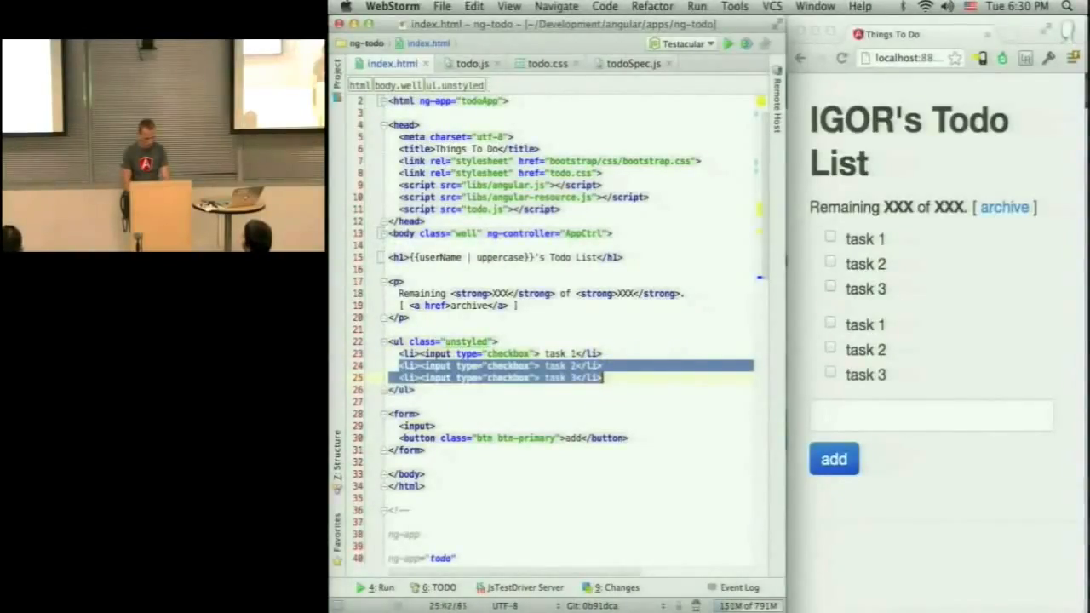
{"action": "key", "text": "Delete"}
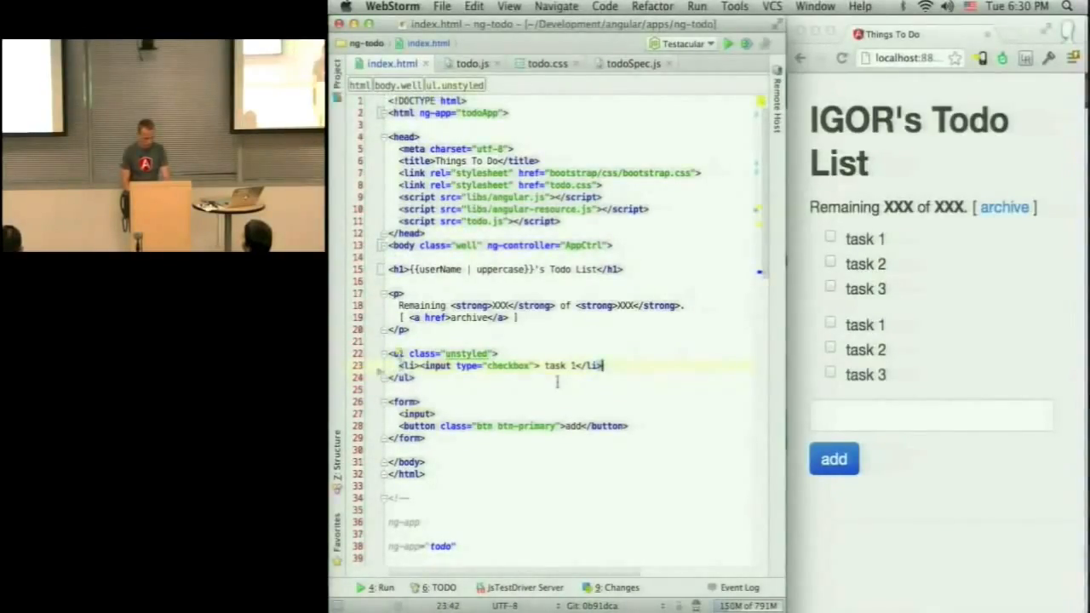
{"action": "type", "text": "ng-repeat=\"item in items\""}
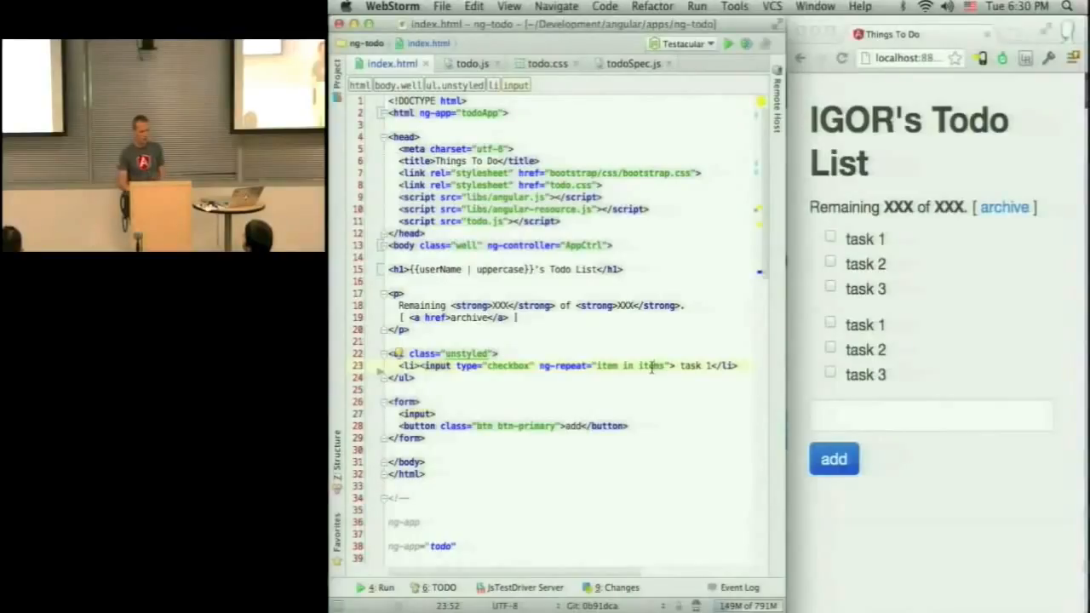
Step: Replace 'task 1' with {{item.text}} and split the li markup onto separate lines
{"action": "double_click", "coordinate": [607, 365]}
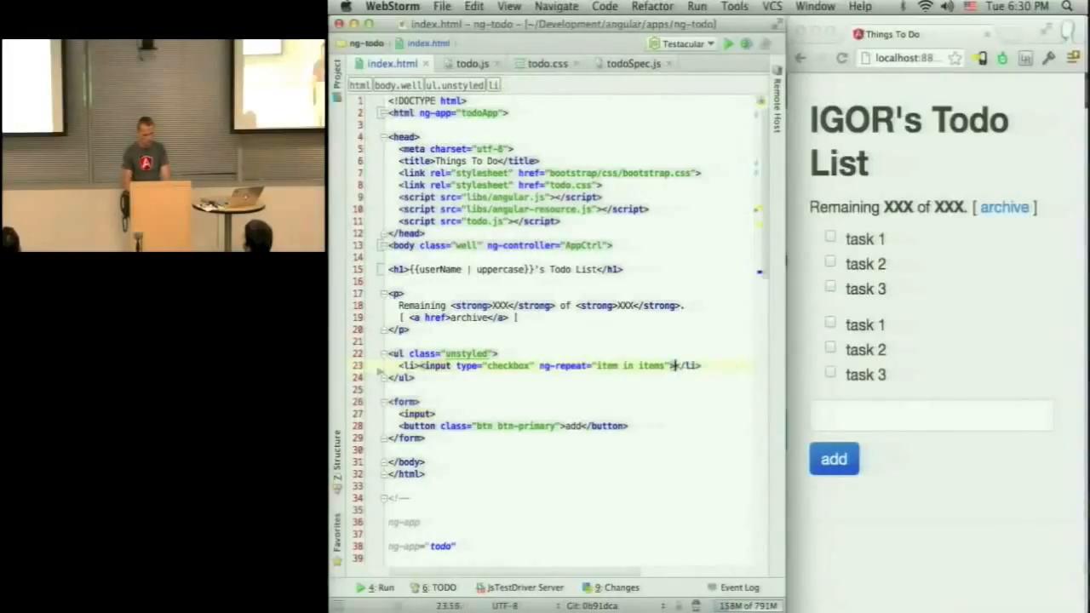
{"action": "type", "text": "{{item.text"}
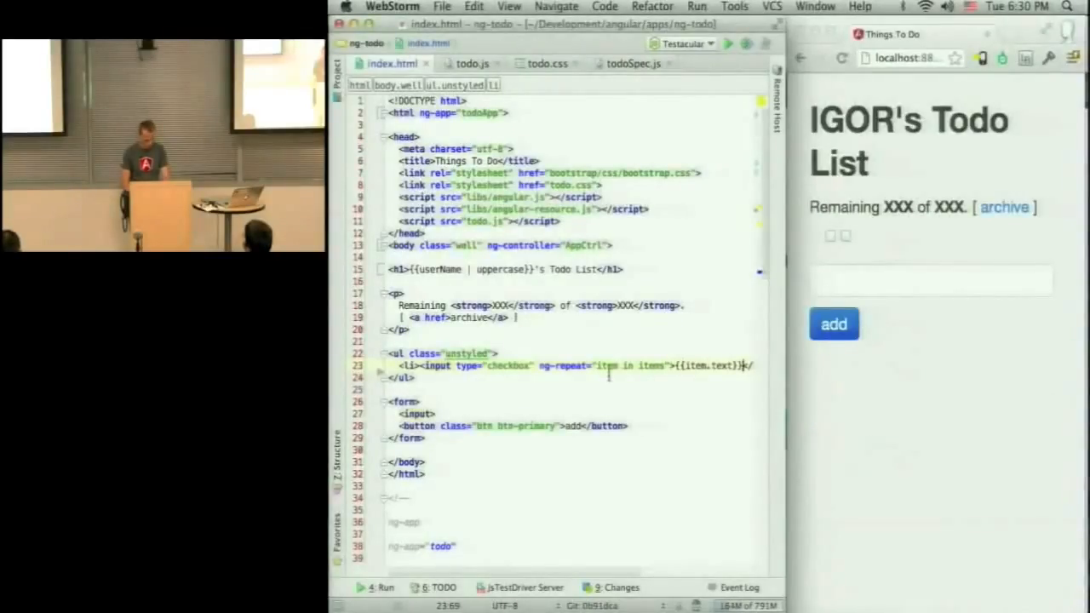
{"action": "left_click", "coordinate": [473, 63]}
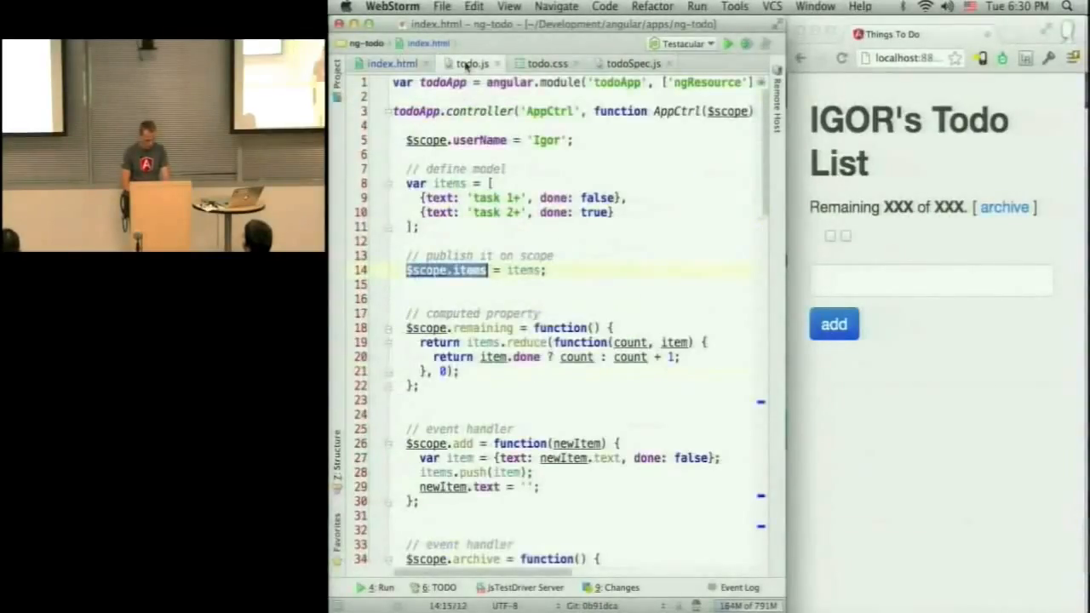
{"action": "left_click", "coordinate": [393, 63]}
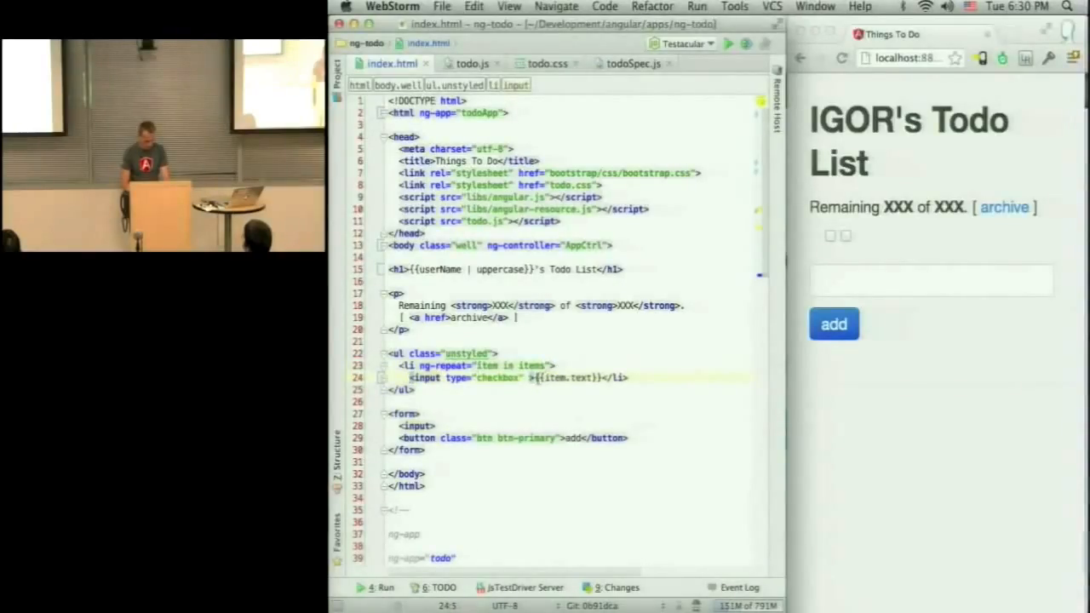
{"action": "key", "text": "Return"}
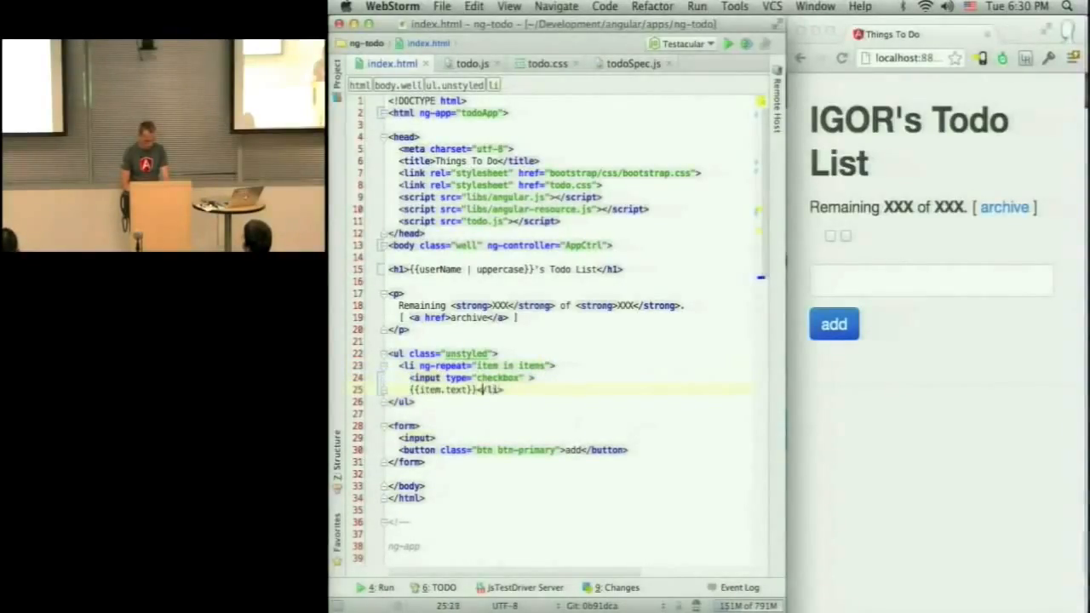
{"action": "key", "text": "Return"}
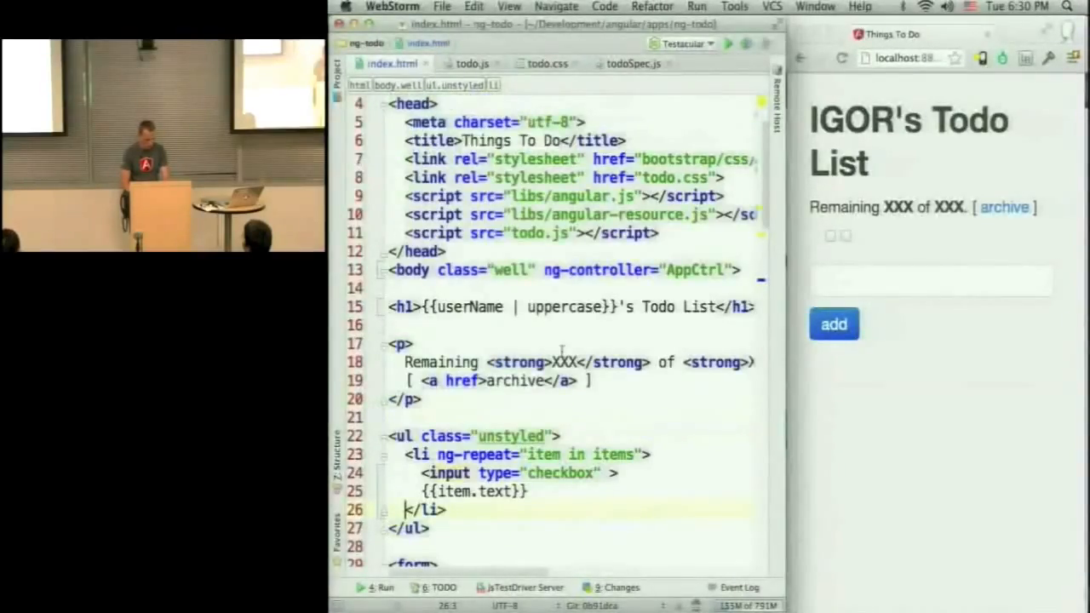
Step: Show {{item.done}} beside the checkbox and bind it with ng-model="item.done"
{"action": "scroll", "scroll_direction": "down", "scroll_amount": 3}
{"action": "type", "text": "{{item."}
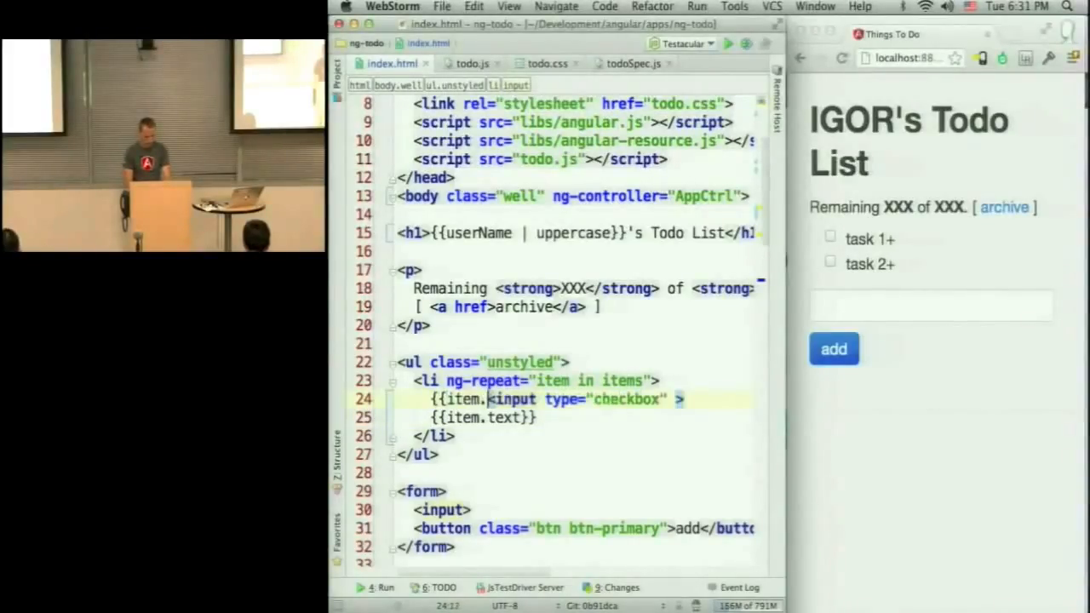
{"action": "type", "text": "don"}
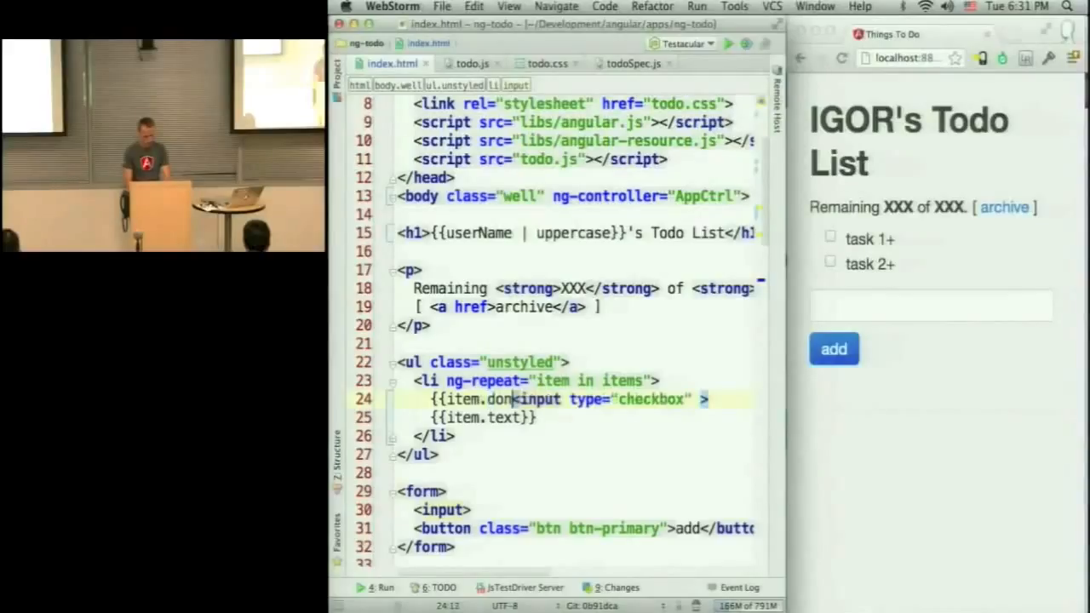
{"action": "type", "text": "e}}"}
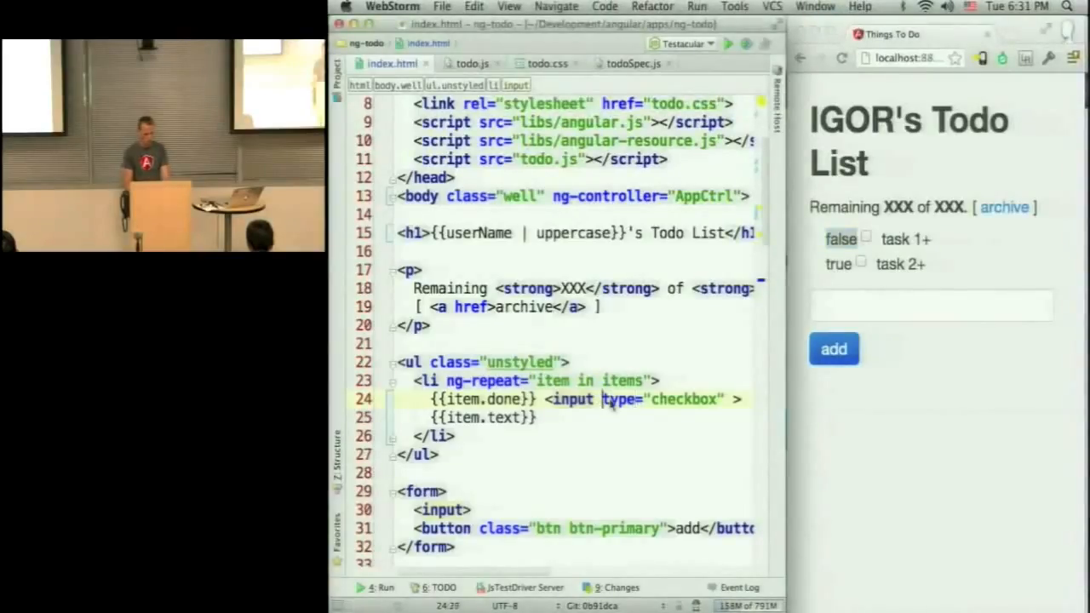
{"action": "type", "text": "ng-model=\""}
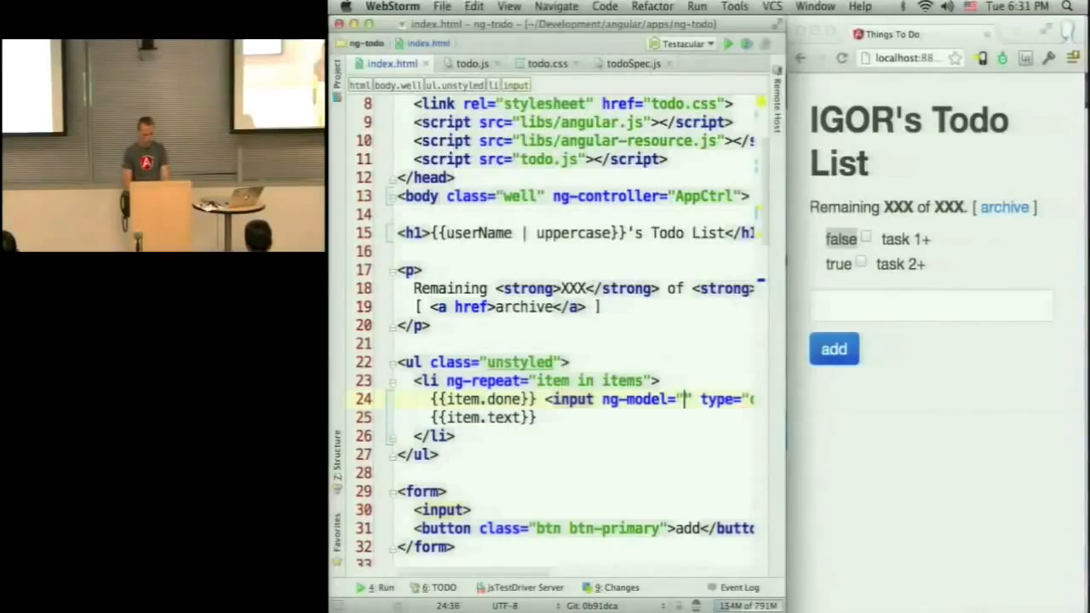
{"action": "type", "text": "item/"}
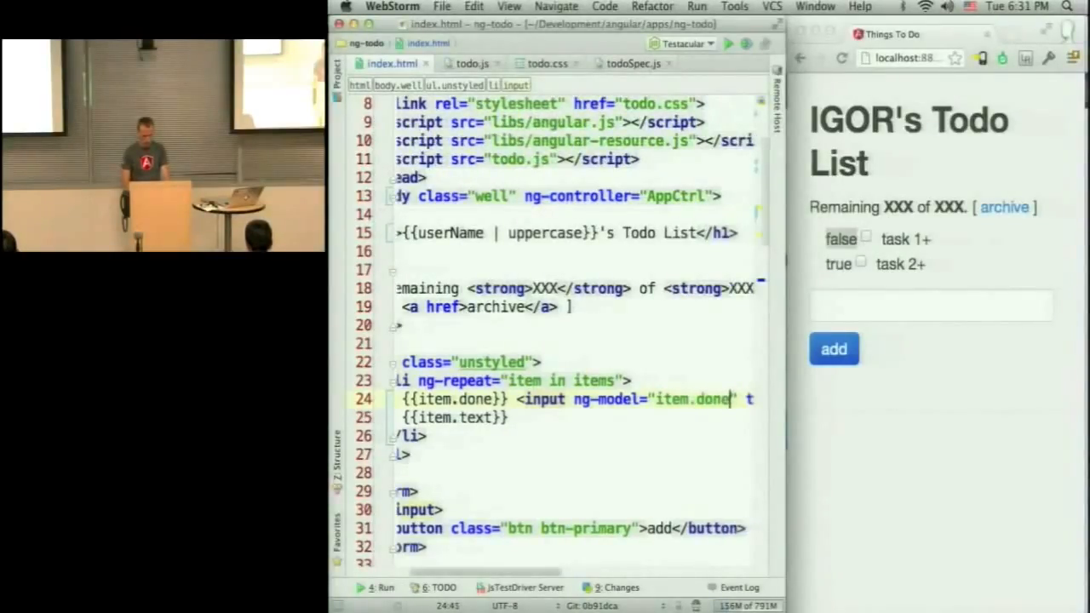
Step: Toggle the task 2 checkbox in Chrome to test the done binding
{"action": "left_click", "coordinate": [861, 264]}
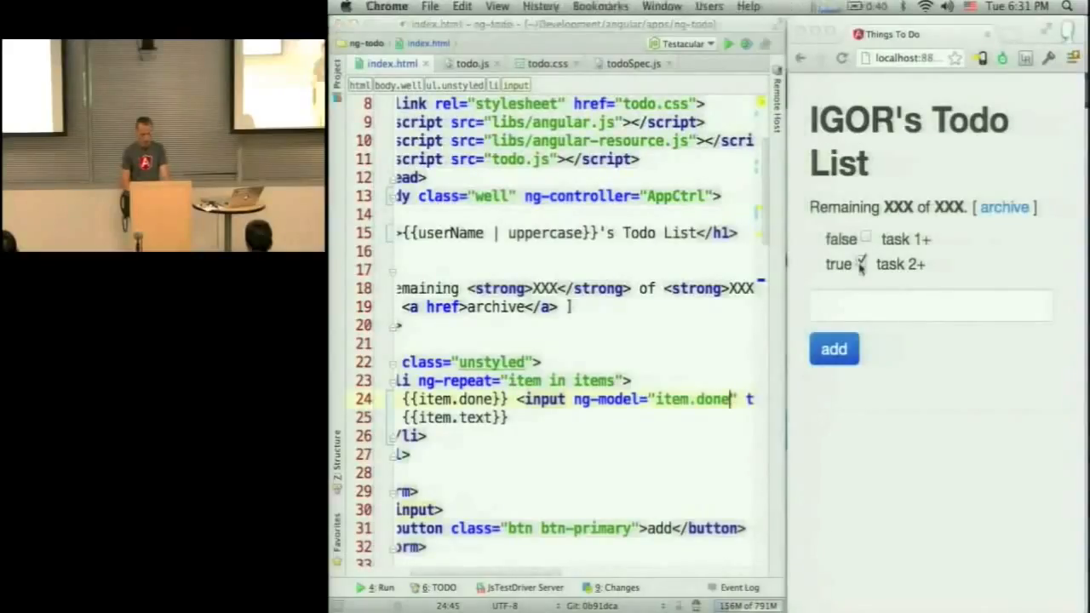
{"action": "left_click", "coordinate": [865, 265]}
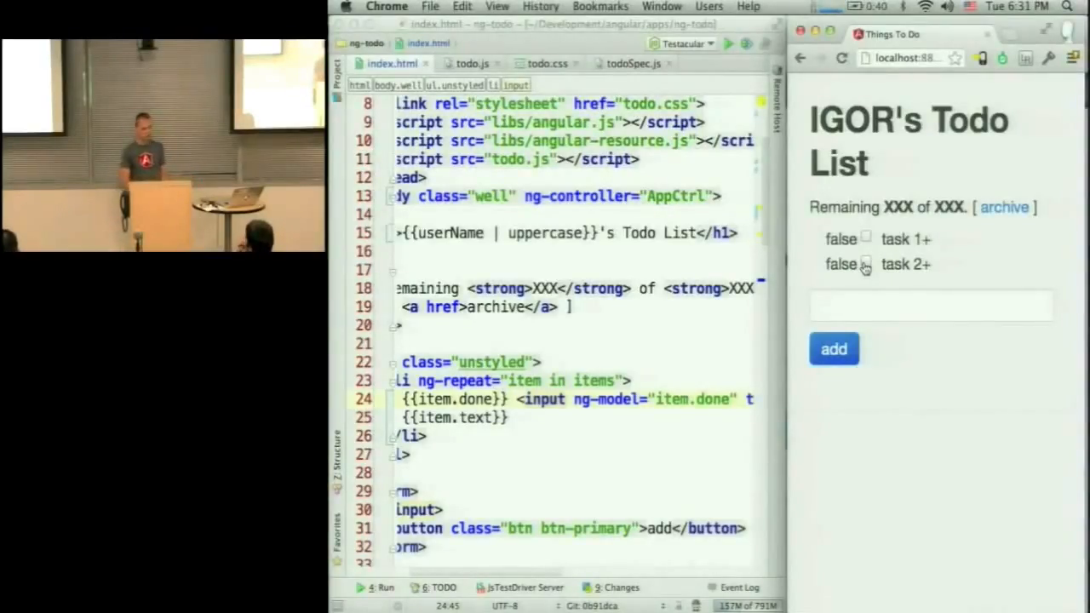
{"action": "left_click", "coordinate": [866, 263]}
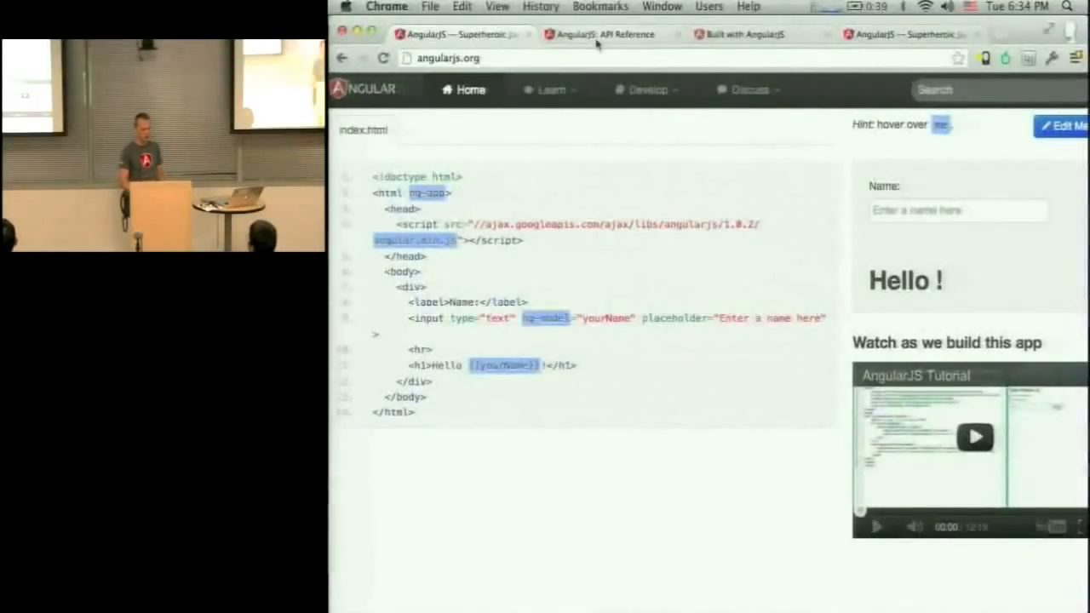
Step: Switch to the AngularJS API Reference tab and browse the ng directive list
{"action": "left_click", "coordinate": [605, 34]}
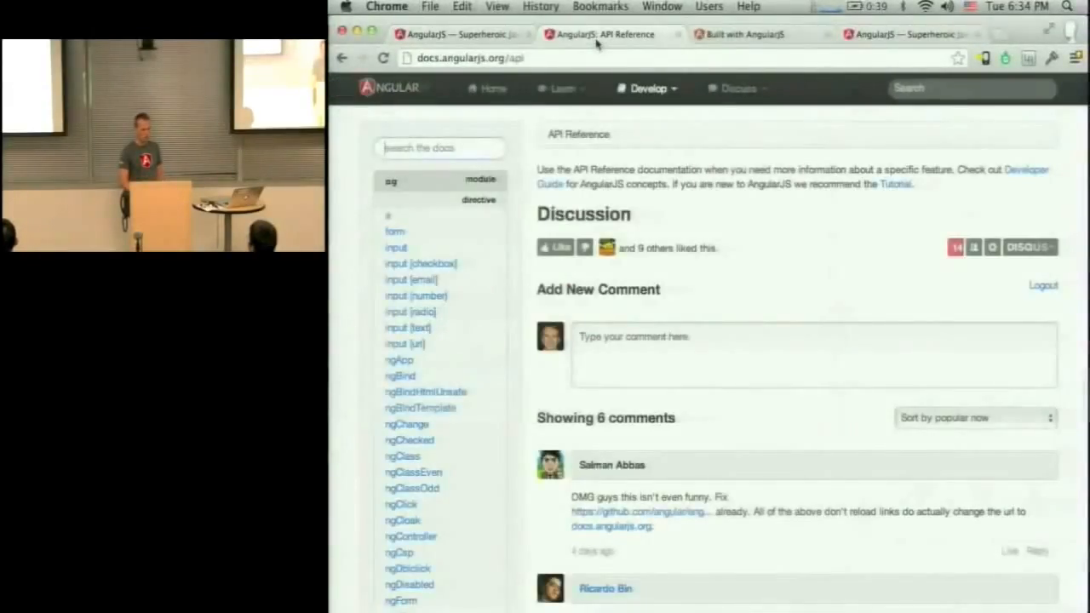
{"action": "scroll", "scroll_direction": "down", "scroll_amount": 3}
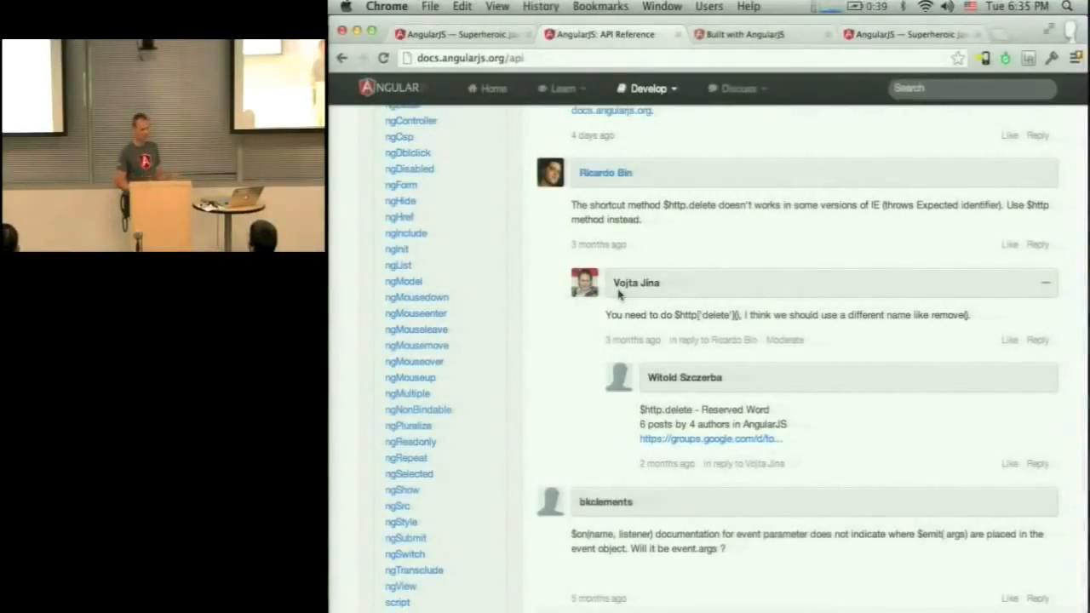
{"action": "scroll", "scroll_direction": "up", "scroll_amount": 3}
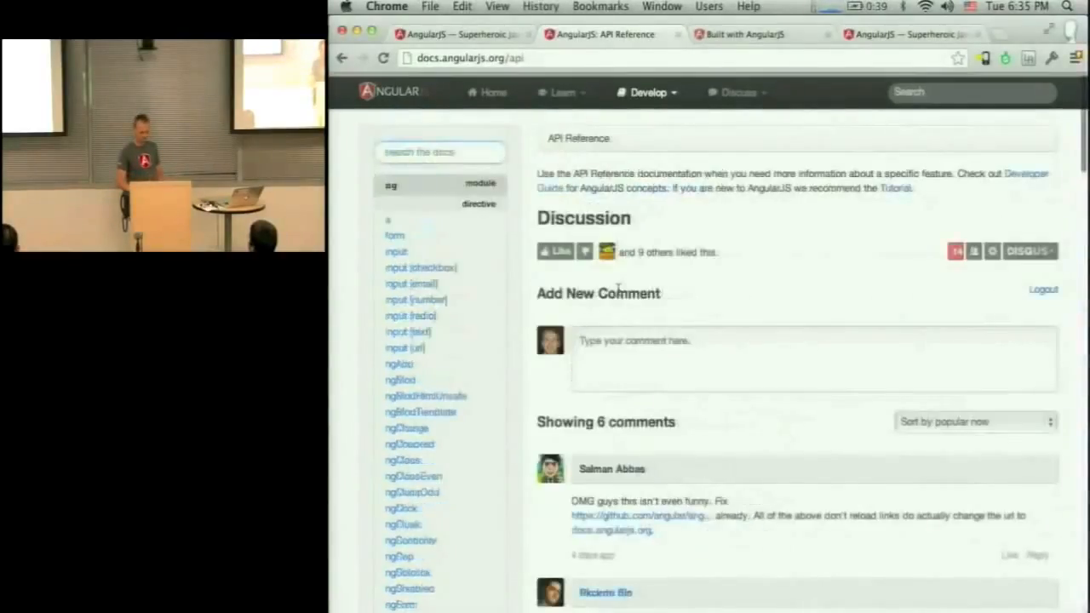
{"action": "scroll", "scroll_direction": "down", "scroll_amount": 3}
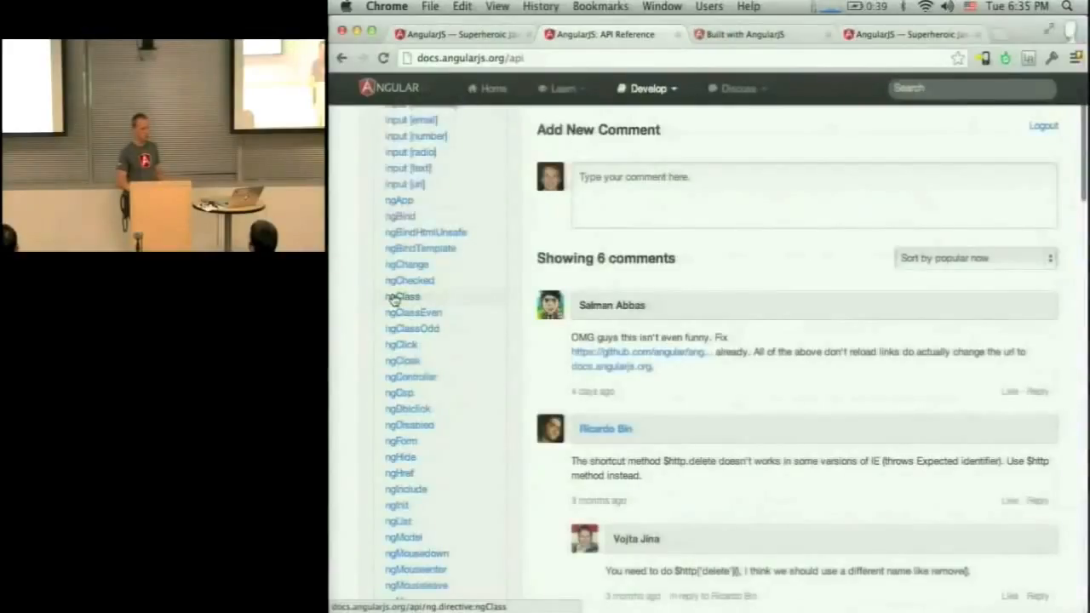
{"action": "mouse_move", "coordinate": [452, 202]}
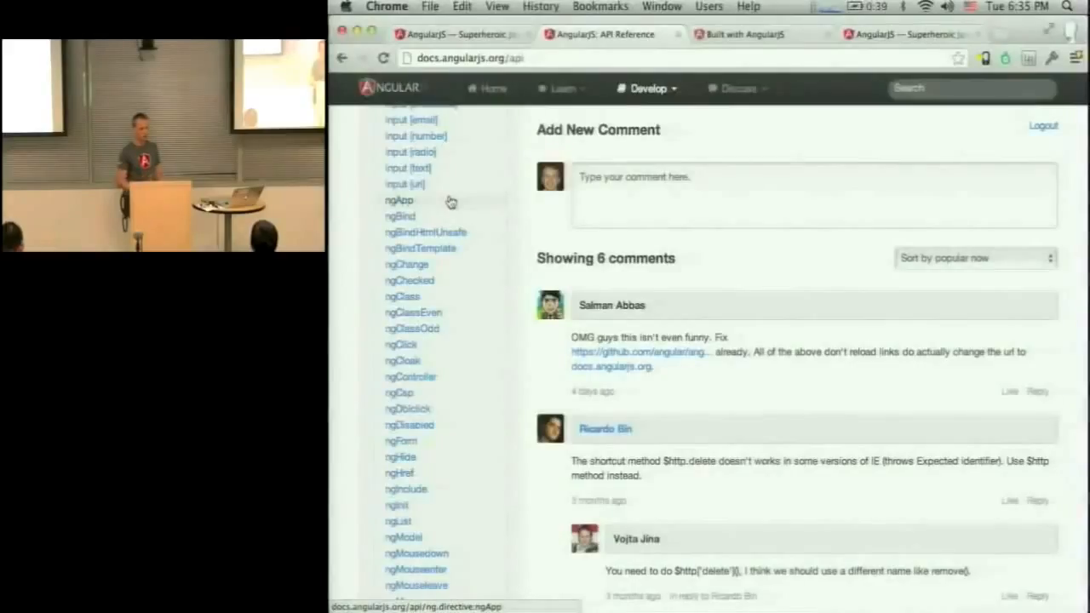
Step: Glance at the Built with AngularJS tab, then show the Hello World demo slides
{"action": "left_click", "coordinate": [741, 34]}
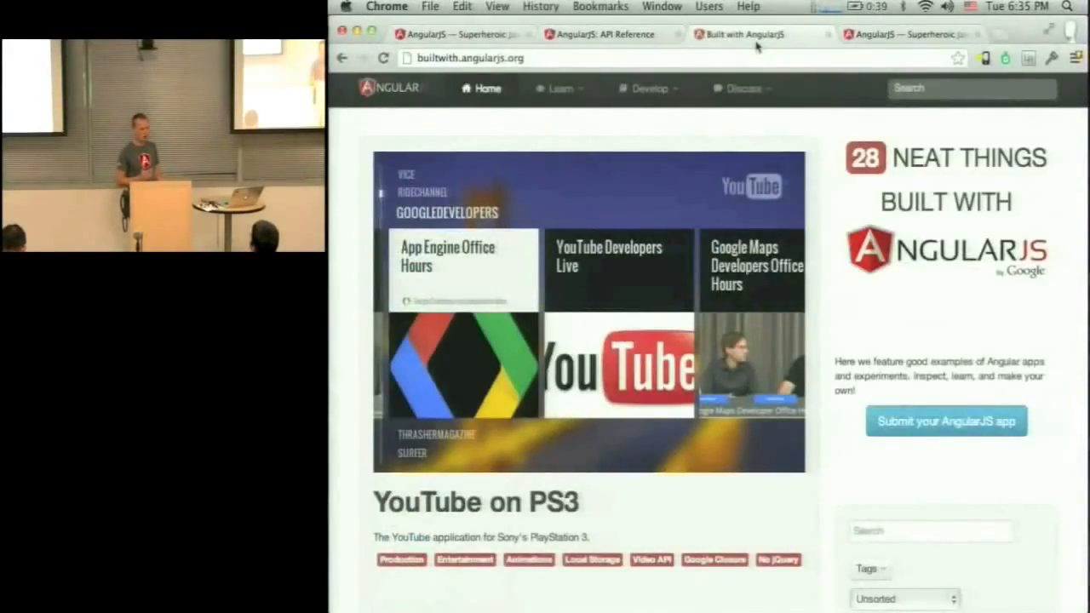
{"action": "mouse_move", "coordinate": [524, 142]}
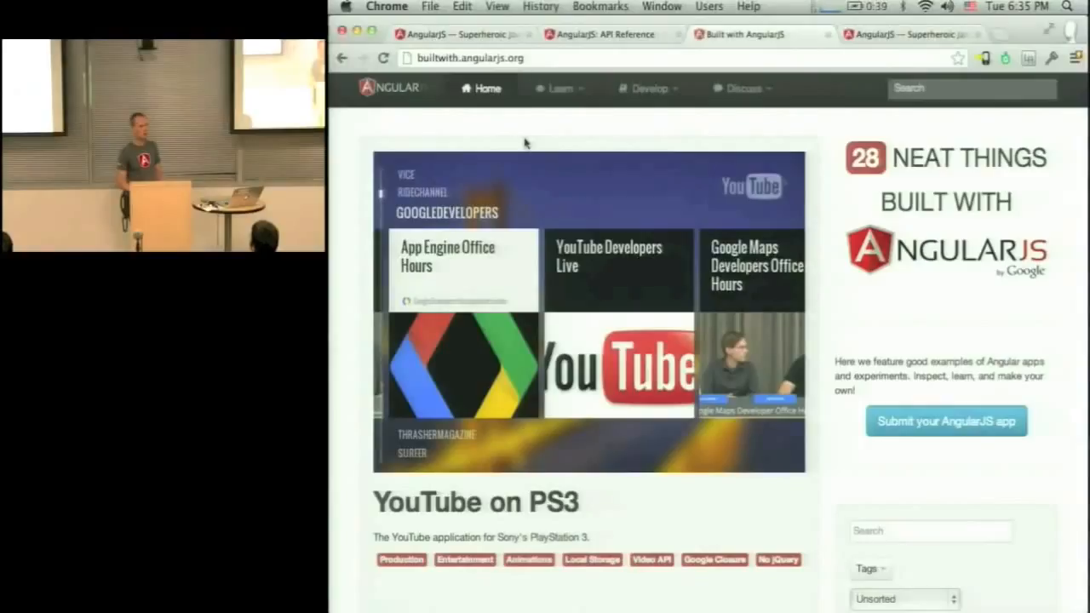
{"action": "mouse_move", "coordinate": [924, 26]}
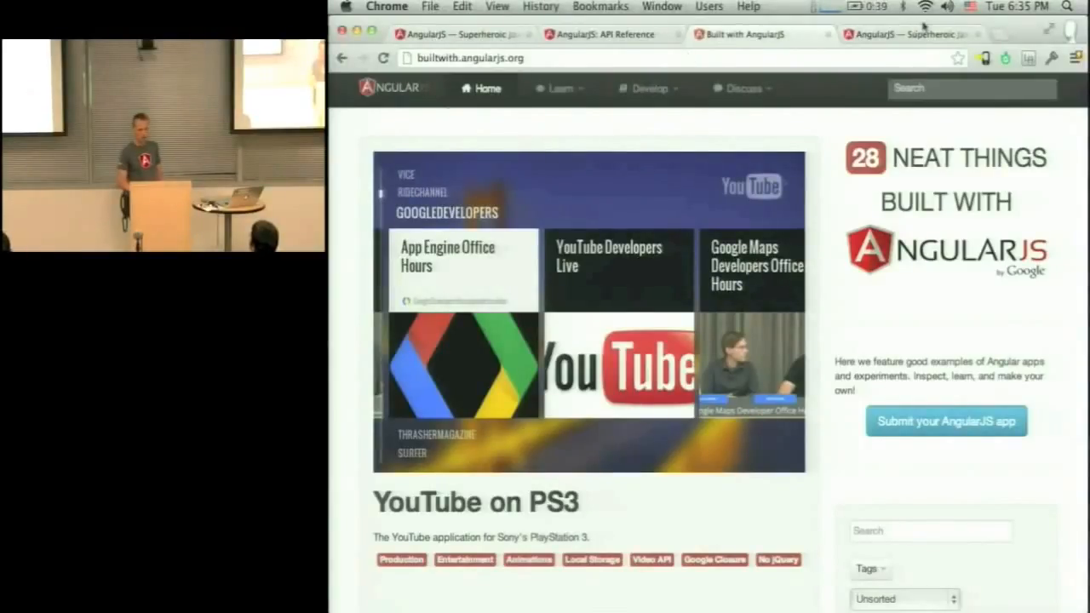
{"action": "left_click", "coordinate": [912, 34]}
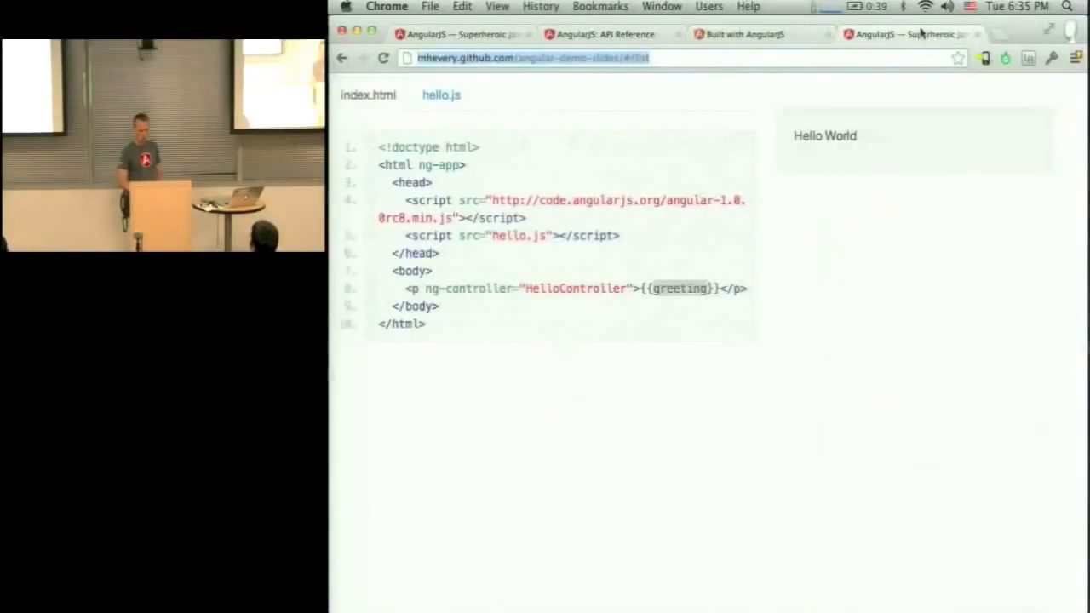